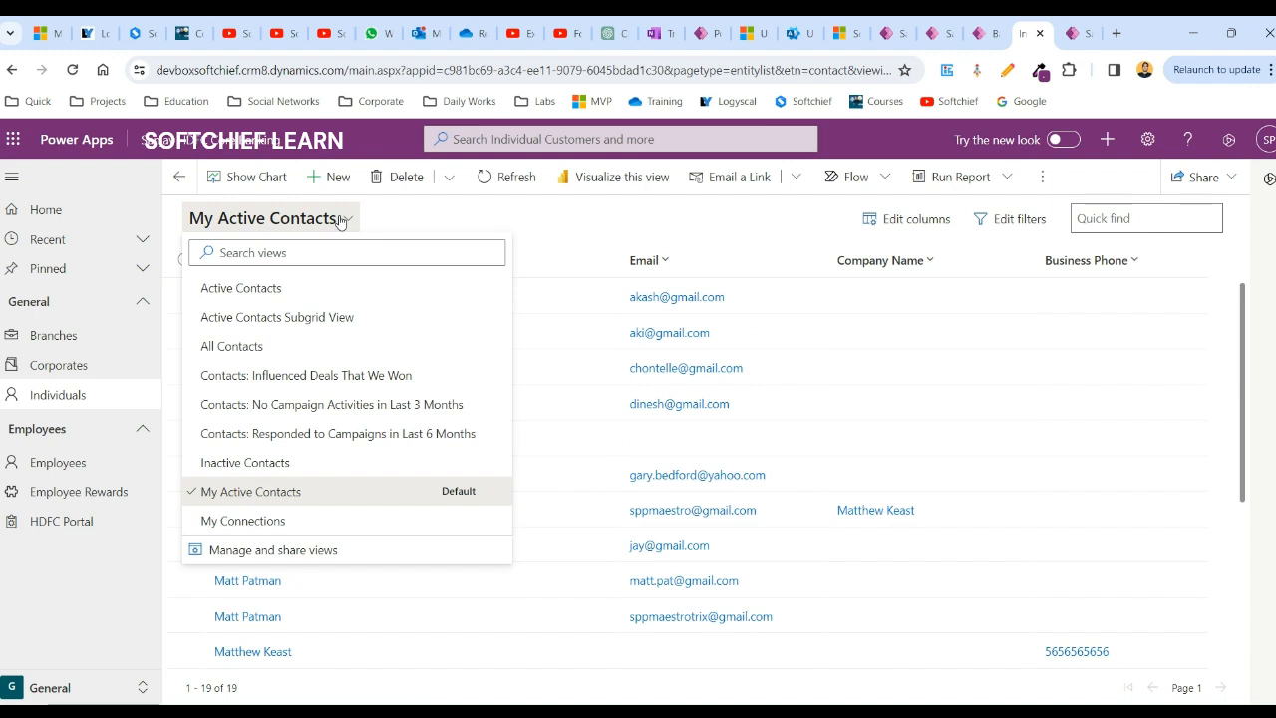
# Expand the My Active Contacts view selector to list every contact view on Individuals
pyautogui.click(253, 490)
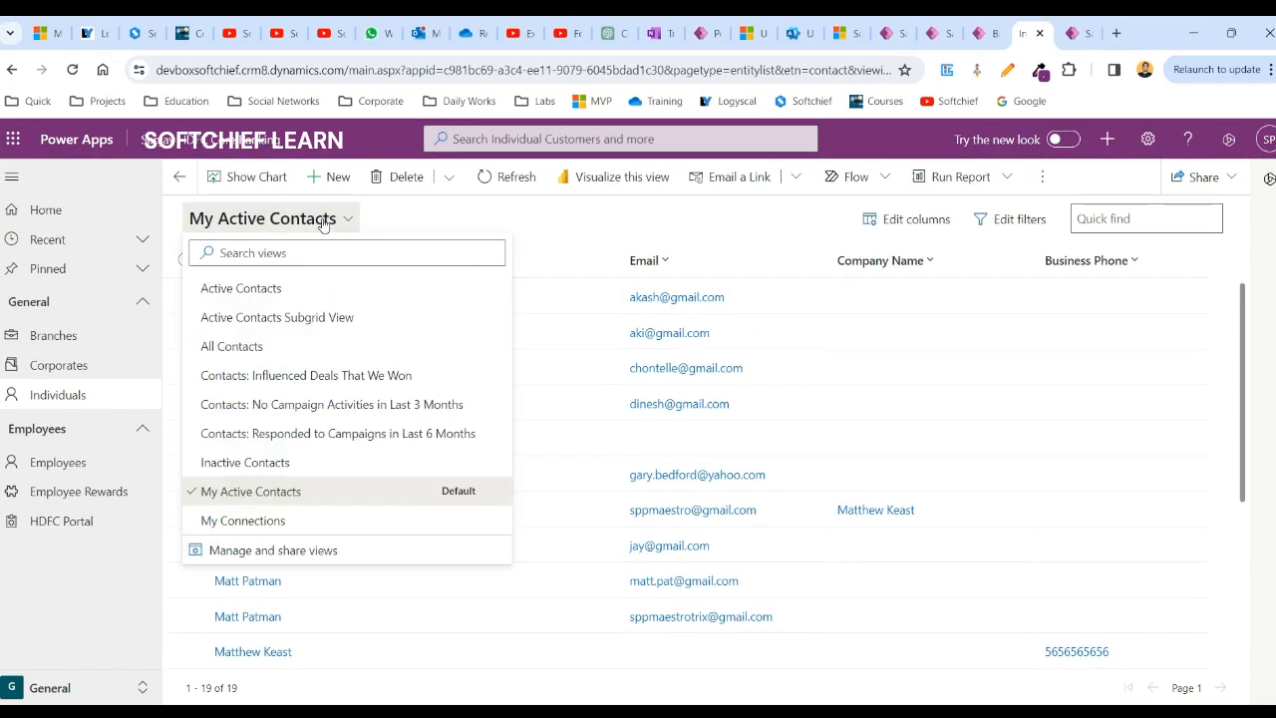
pyautogui.moveTo(247, 324)
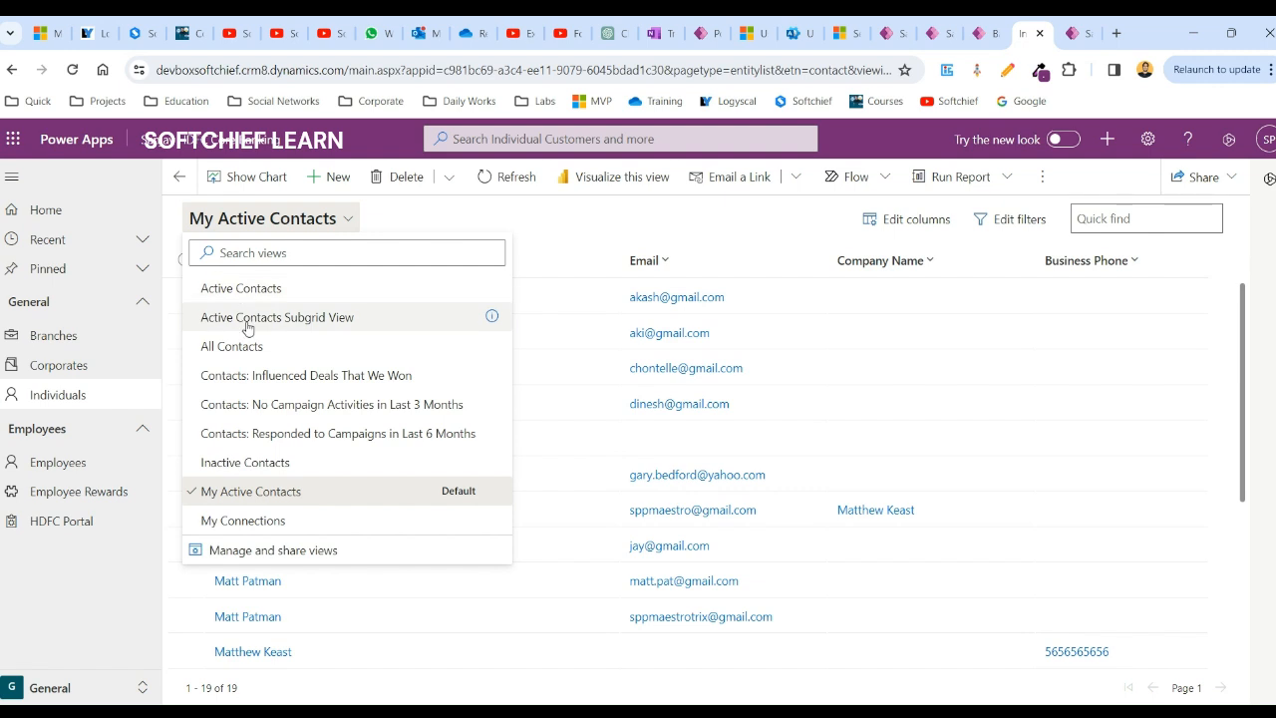
pyautogui.moveTo(257, 490)
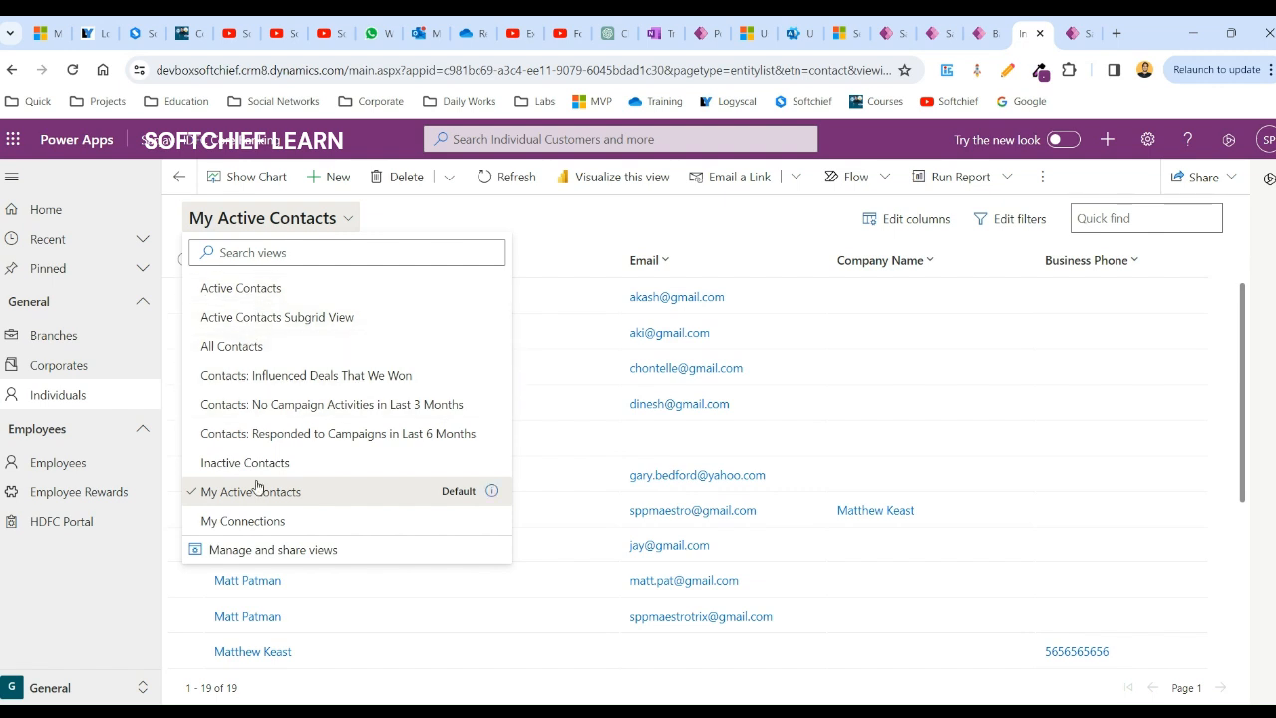
pyautogui.moveTo(299, 287)
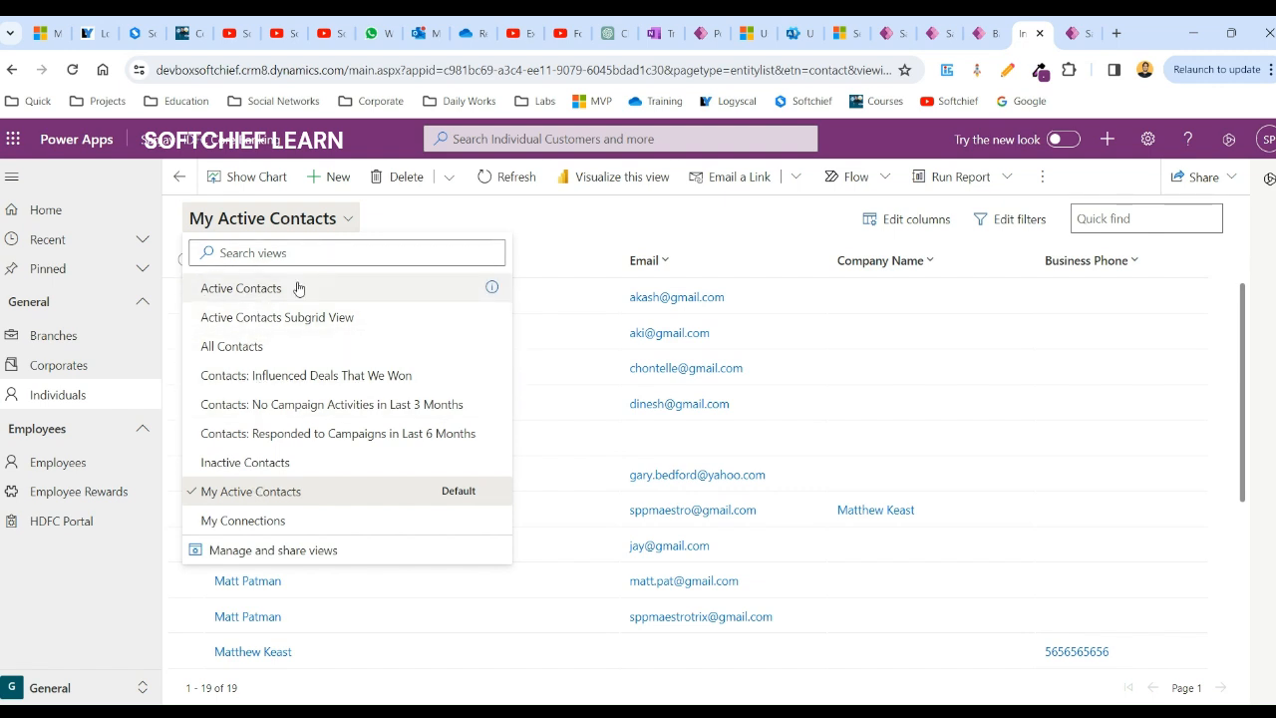
pyautogui.moveTo(287, 347)
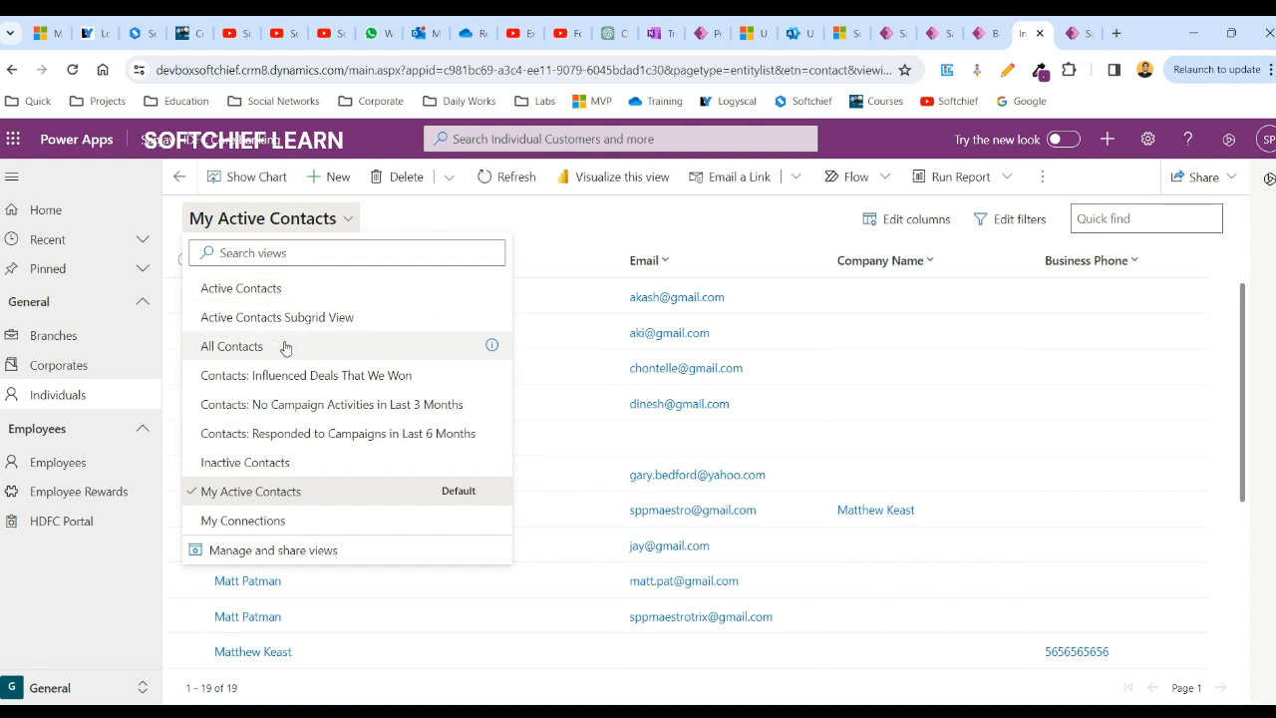
pyautogui.moveTo(275, 355)
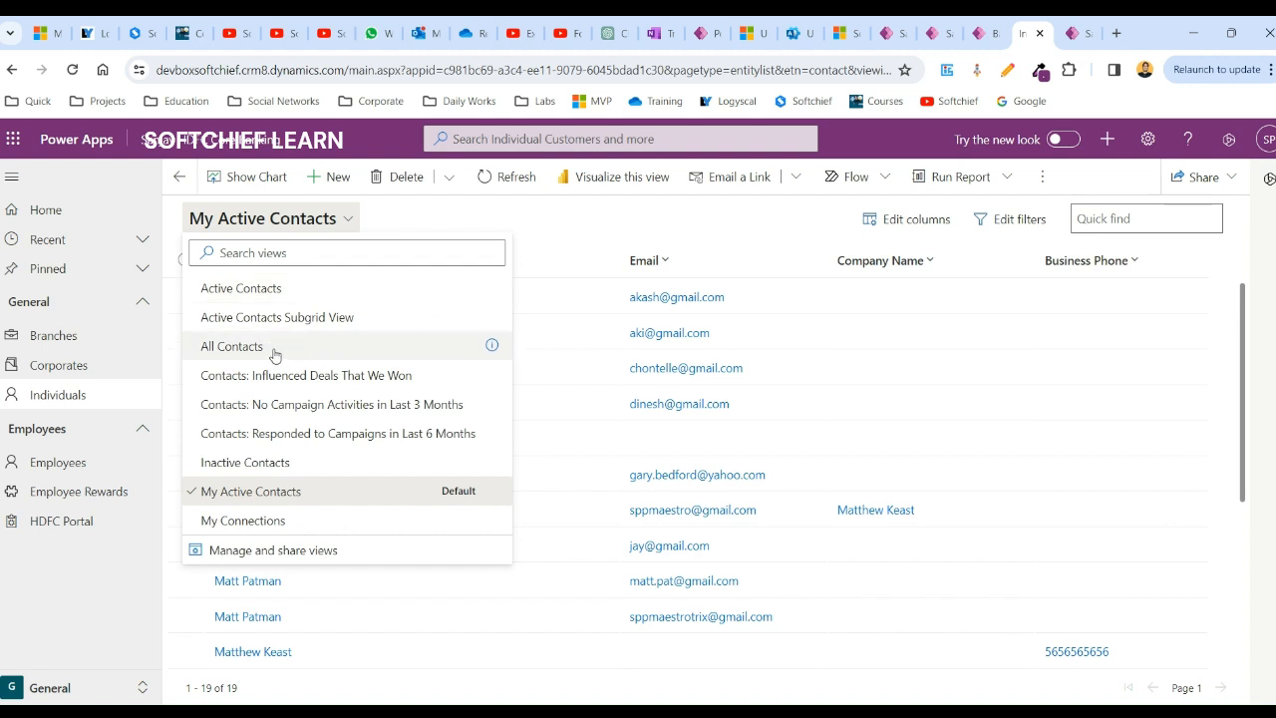
pyautogui.moveTo(257, 287)
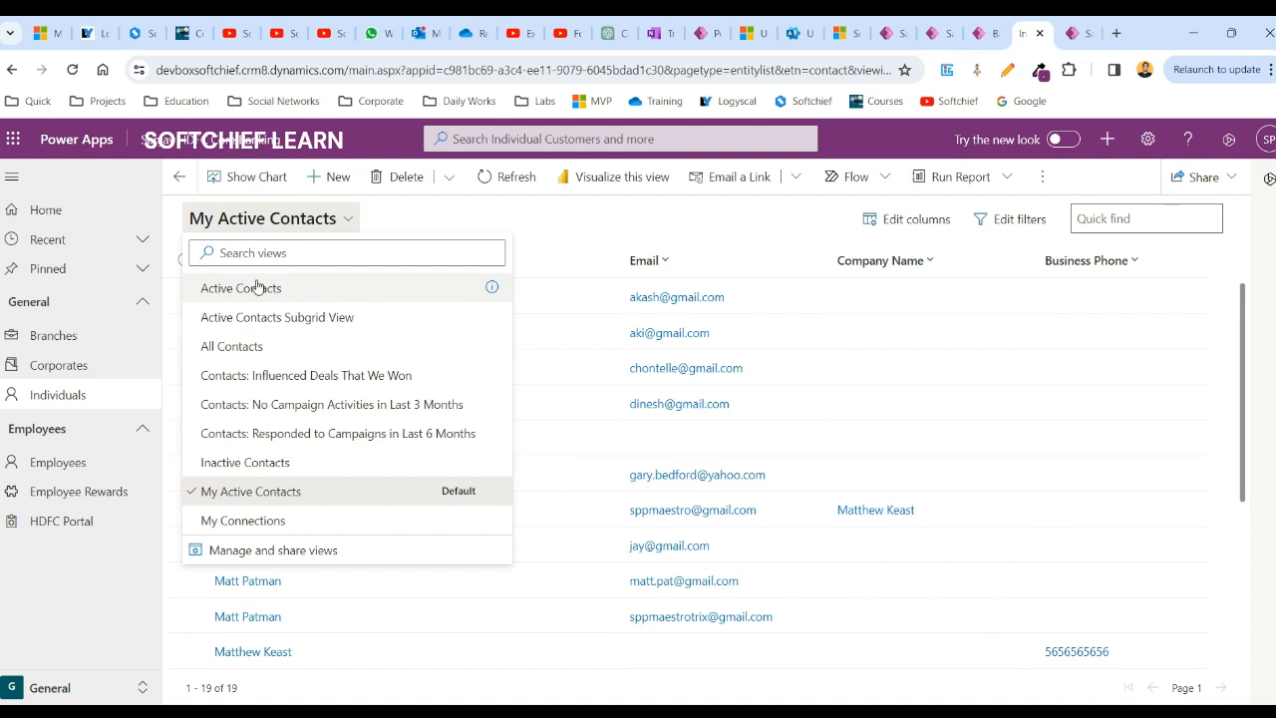
pyautogui.moveTo(263, 417)
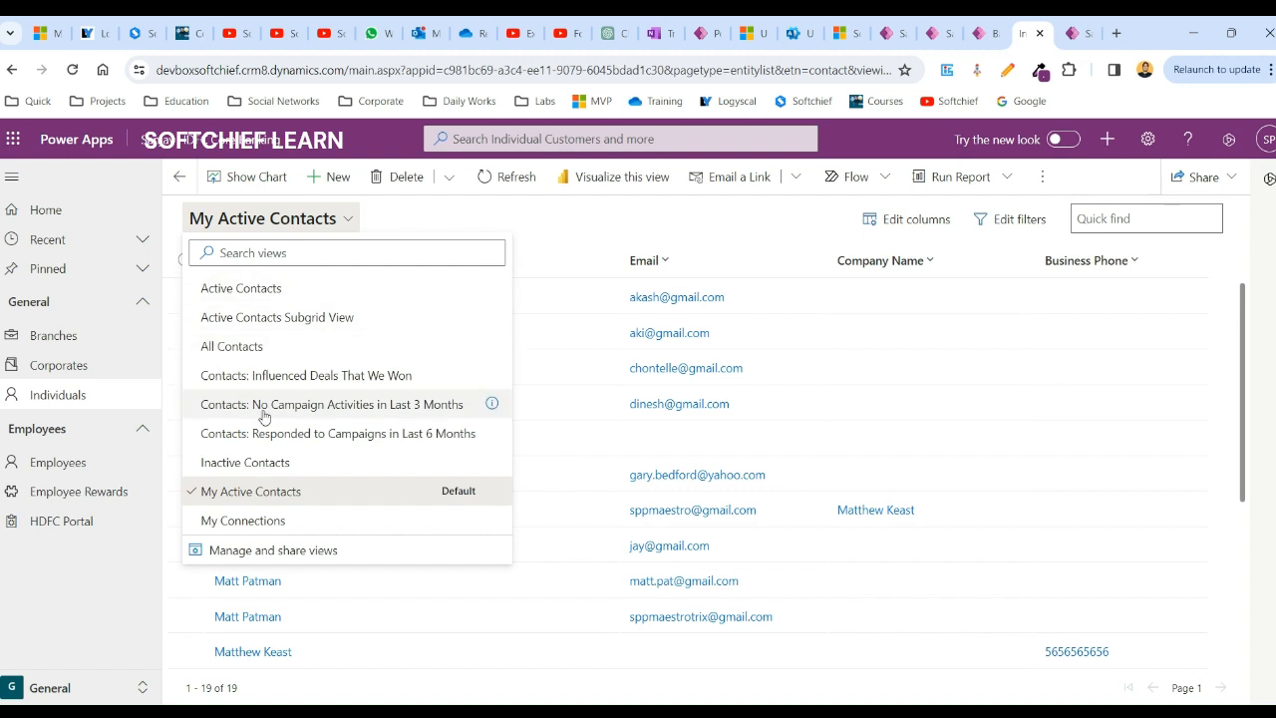
pyautogui.moveTo(275, 413)
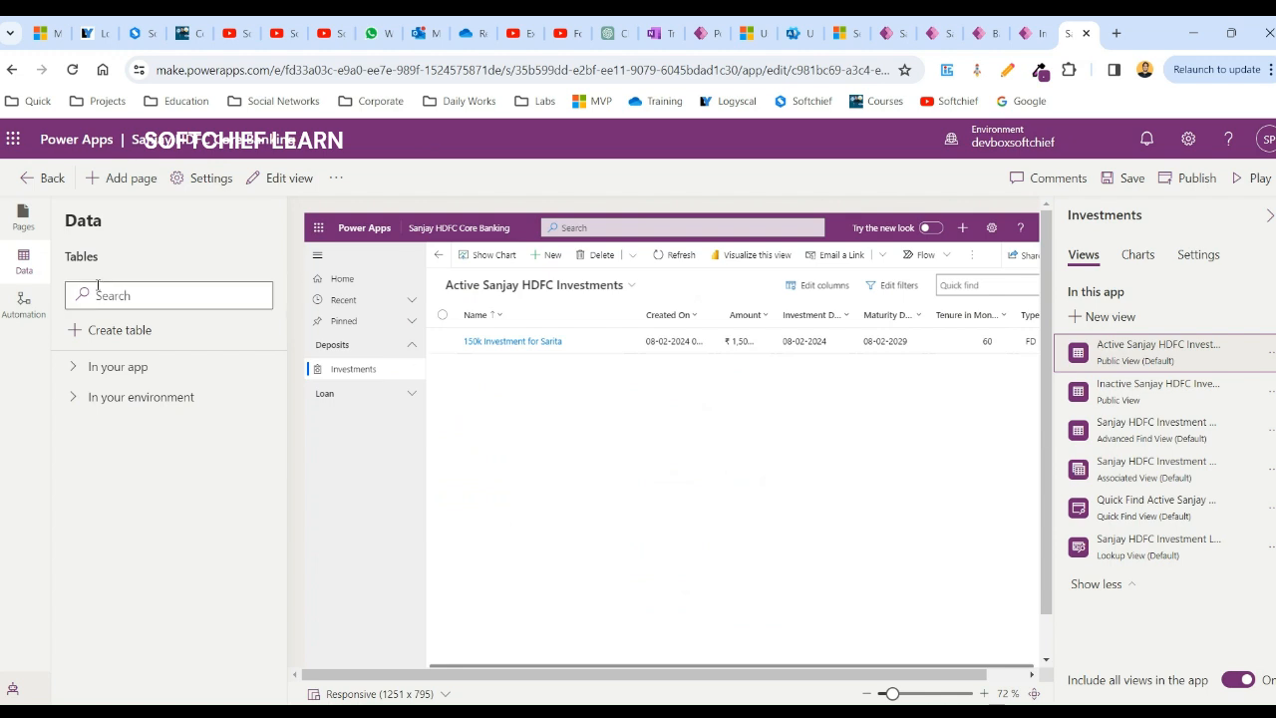
# From the Pages pane, select the Individuals view page and inspect its included views, starting with Active Contacts
pyautogui.click(23, 218)
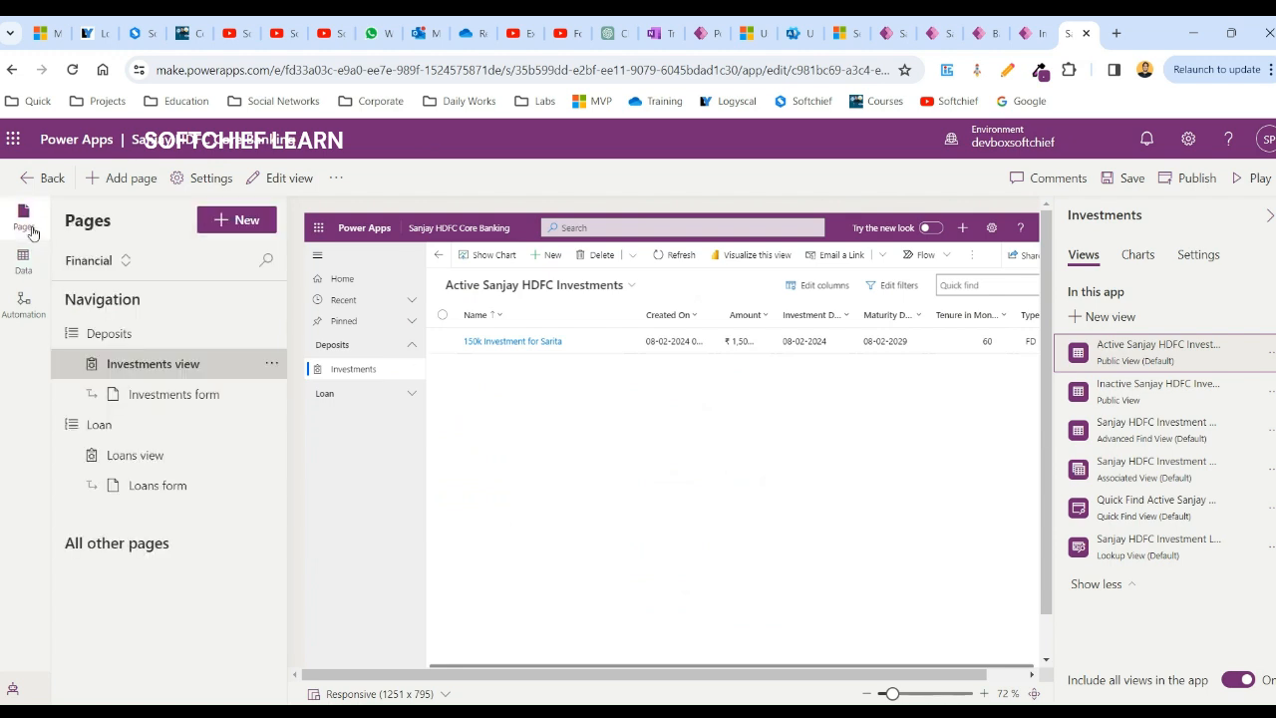
pyautogui.moveTo(148, 666)
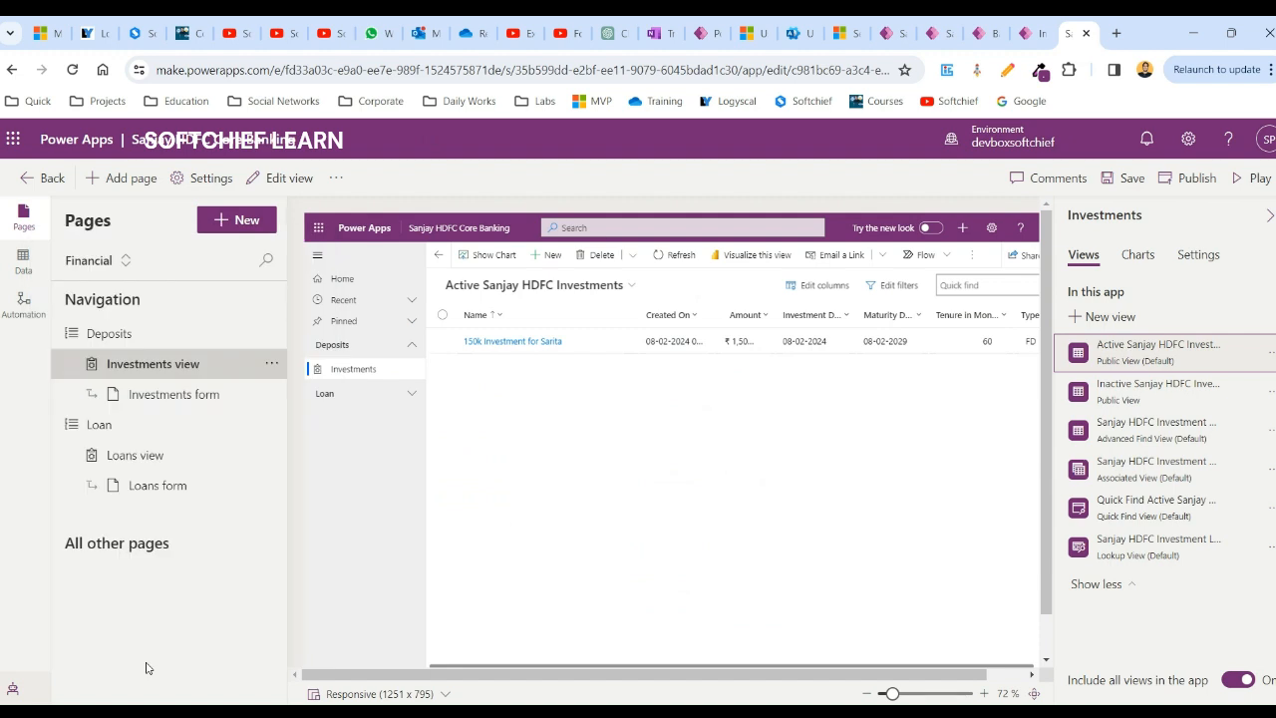
pyautogui.moveTo(107, 271)
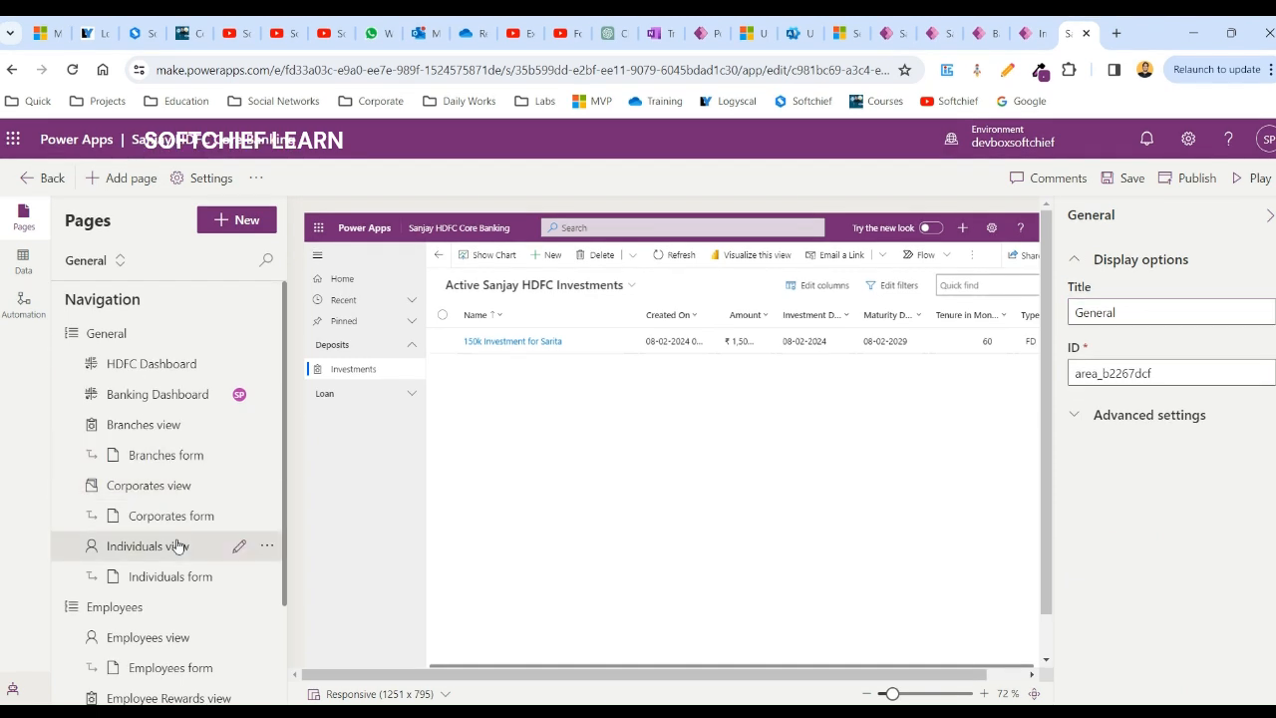
pyautogui.click(148, 546)
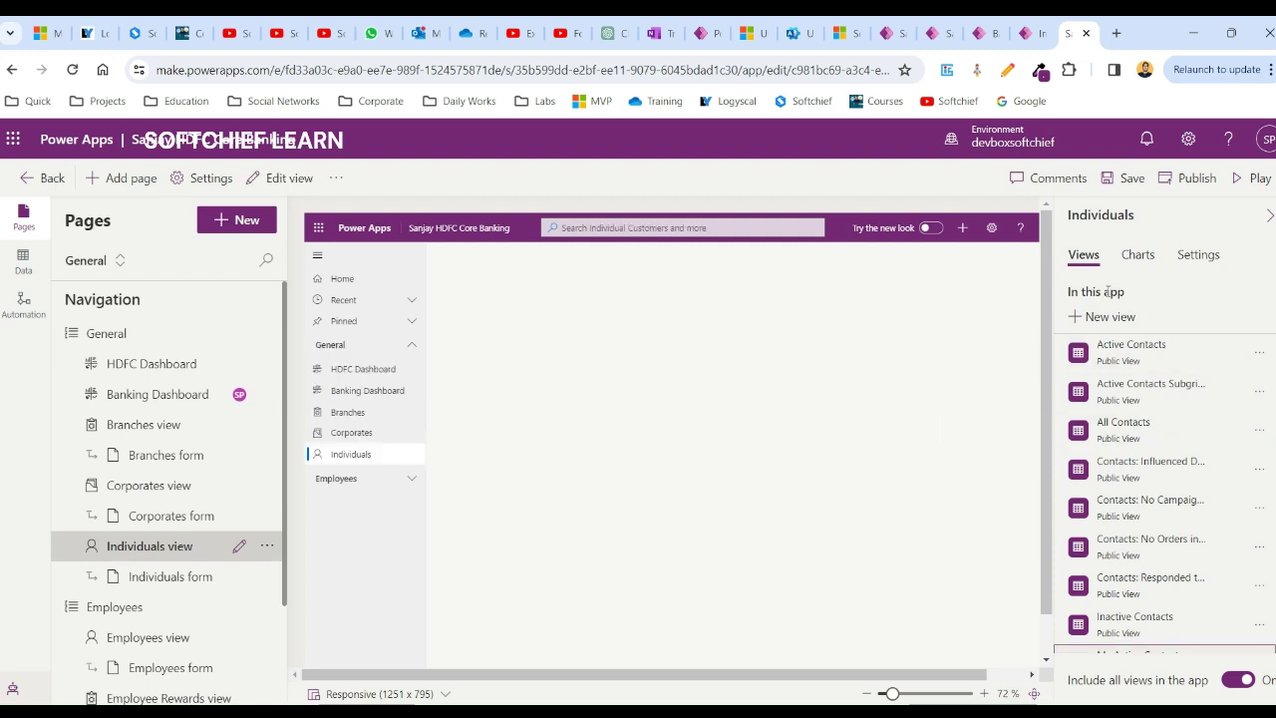
pyautogui.doubleClick(1105, 291)
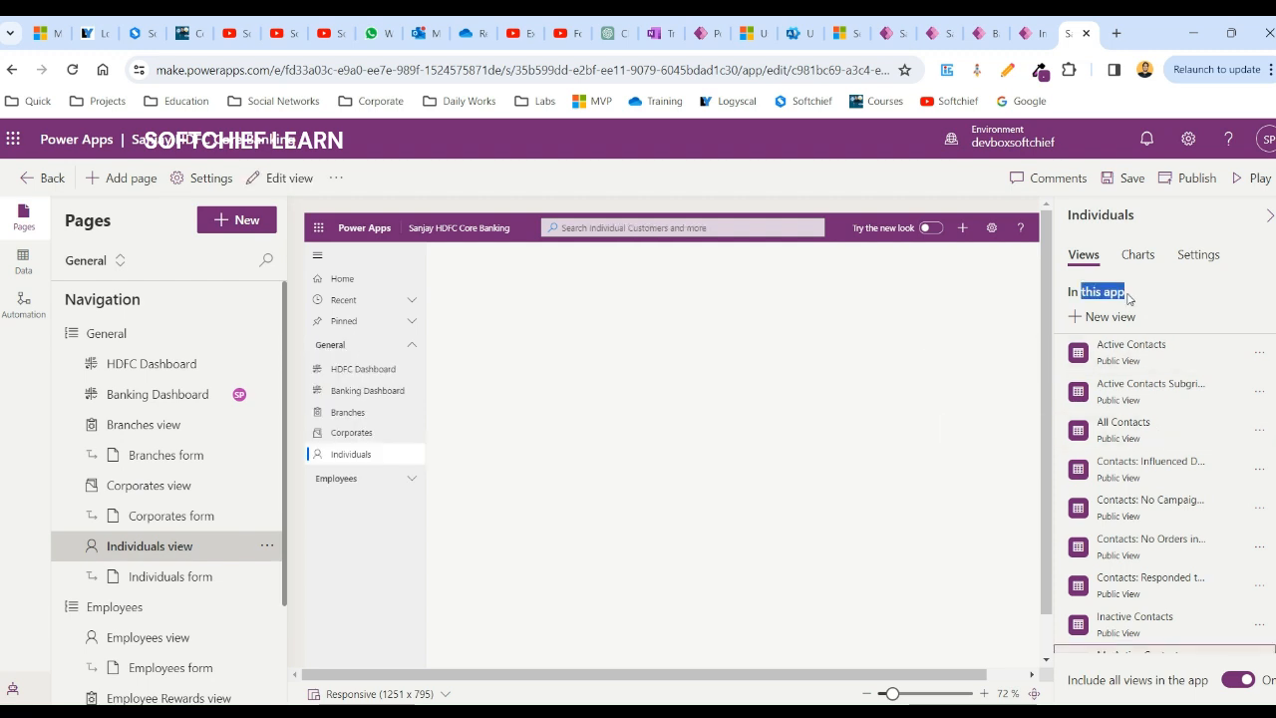
pyautogui.click(1131, 343)
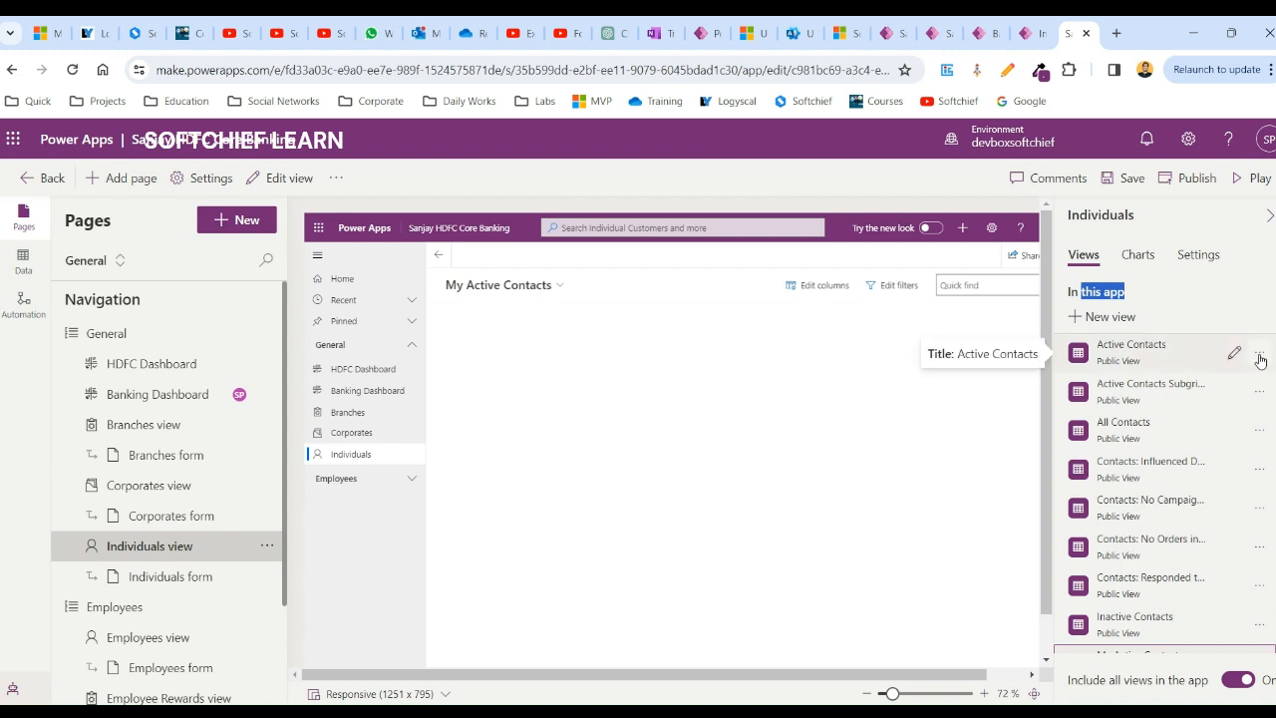
# Remove Active Contacts, Influenced Deals, No Orders and the other views, keeping only All Contacts
pyautogui.click(1260, 351)
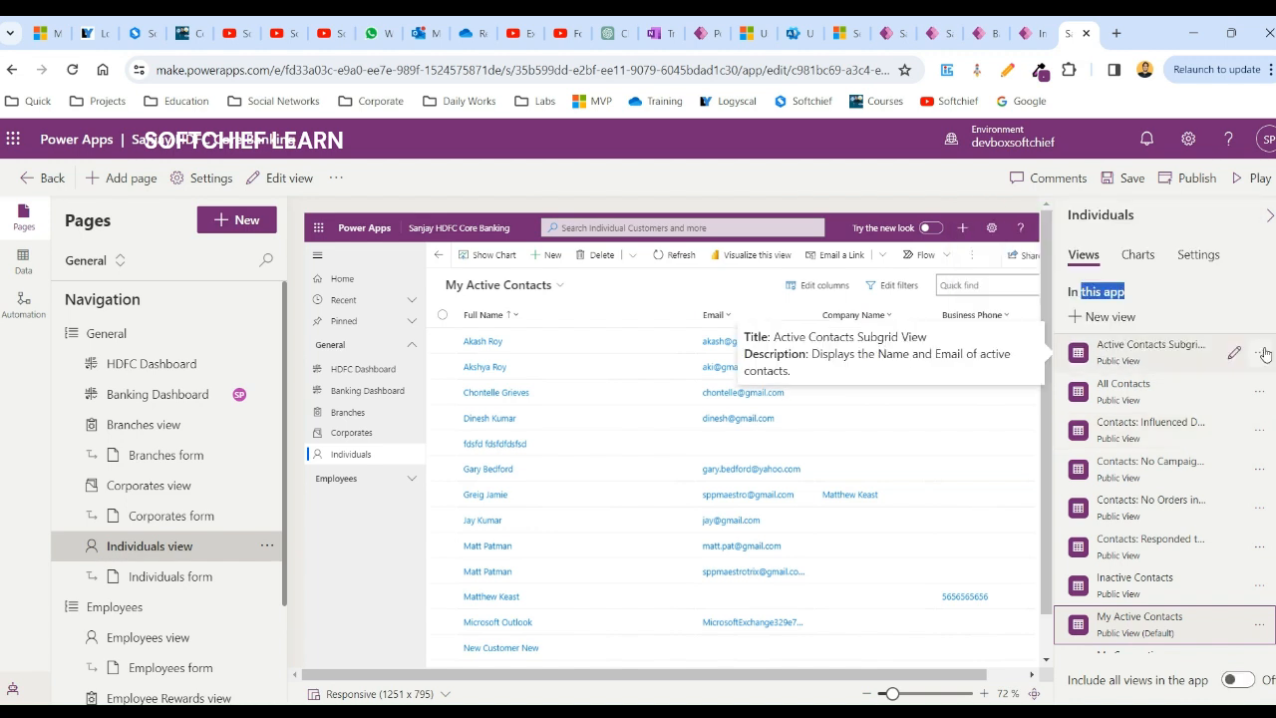
pyautogui.click(1260, 353)
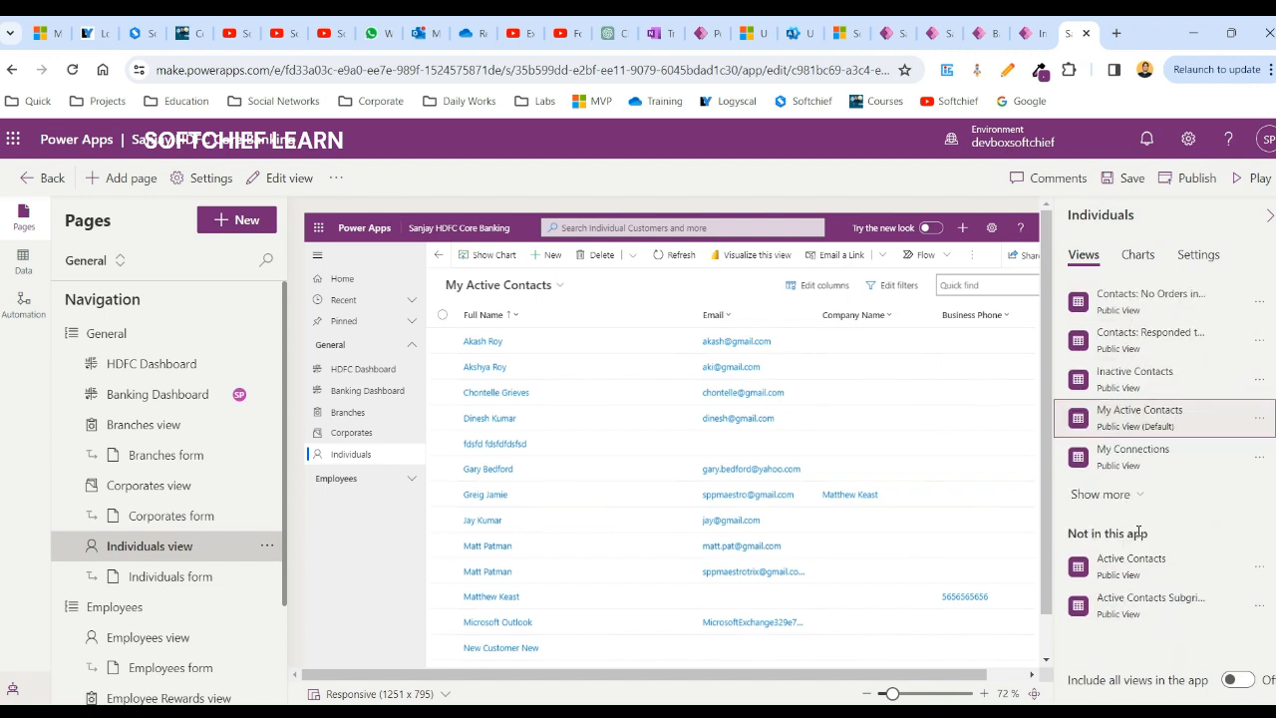
pyautogui.click(1100, 494)
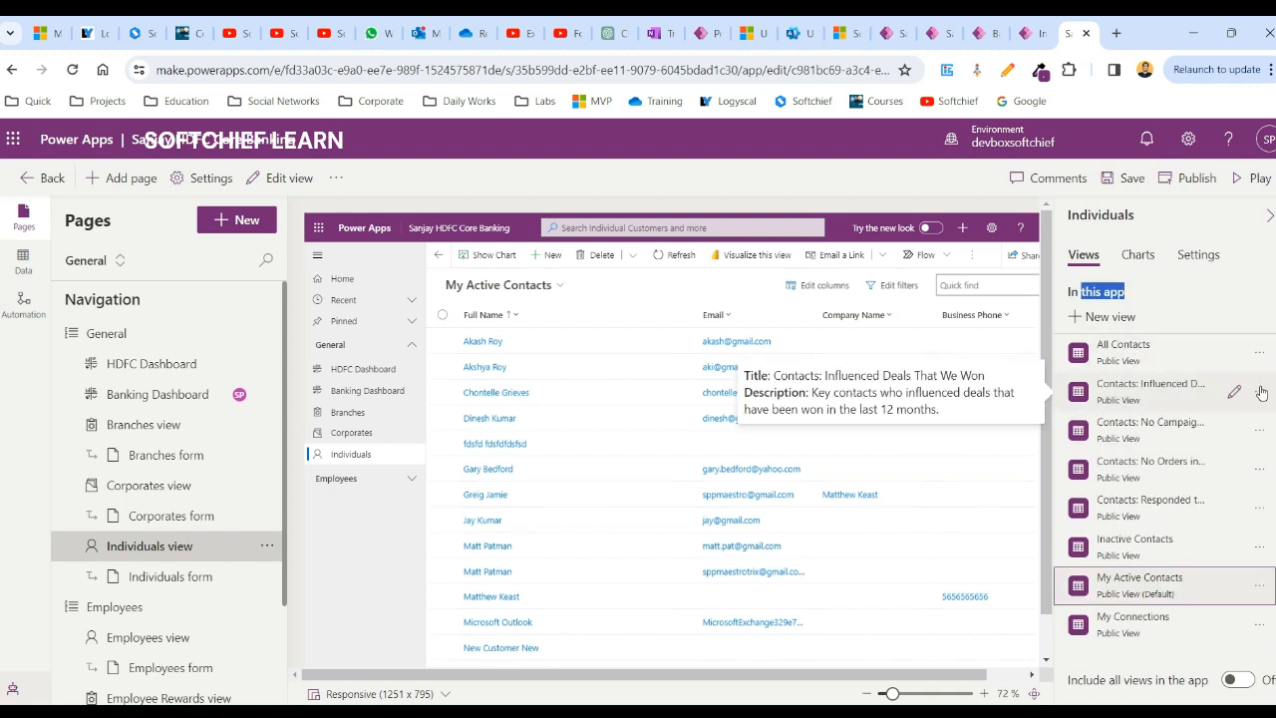
pyautogui.click(1260, 391)
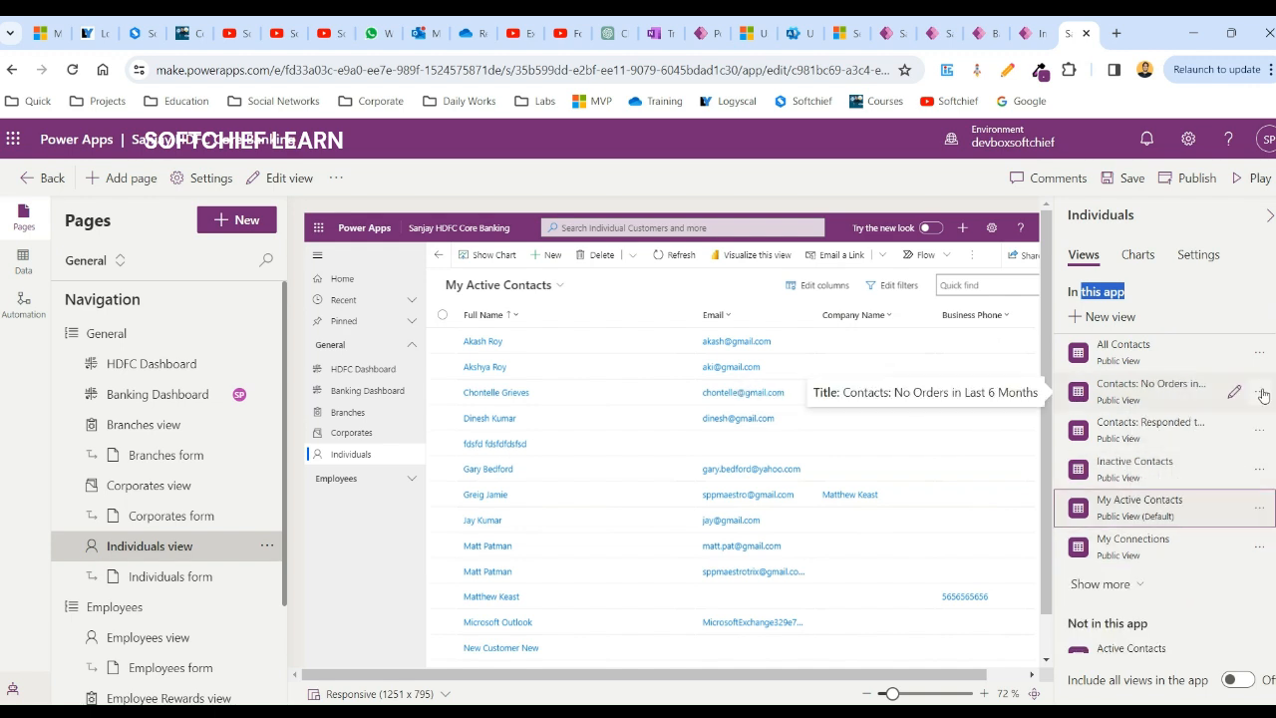
pyautogui.click(1260, 391)
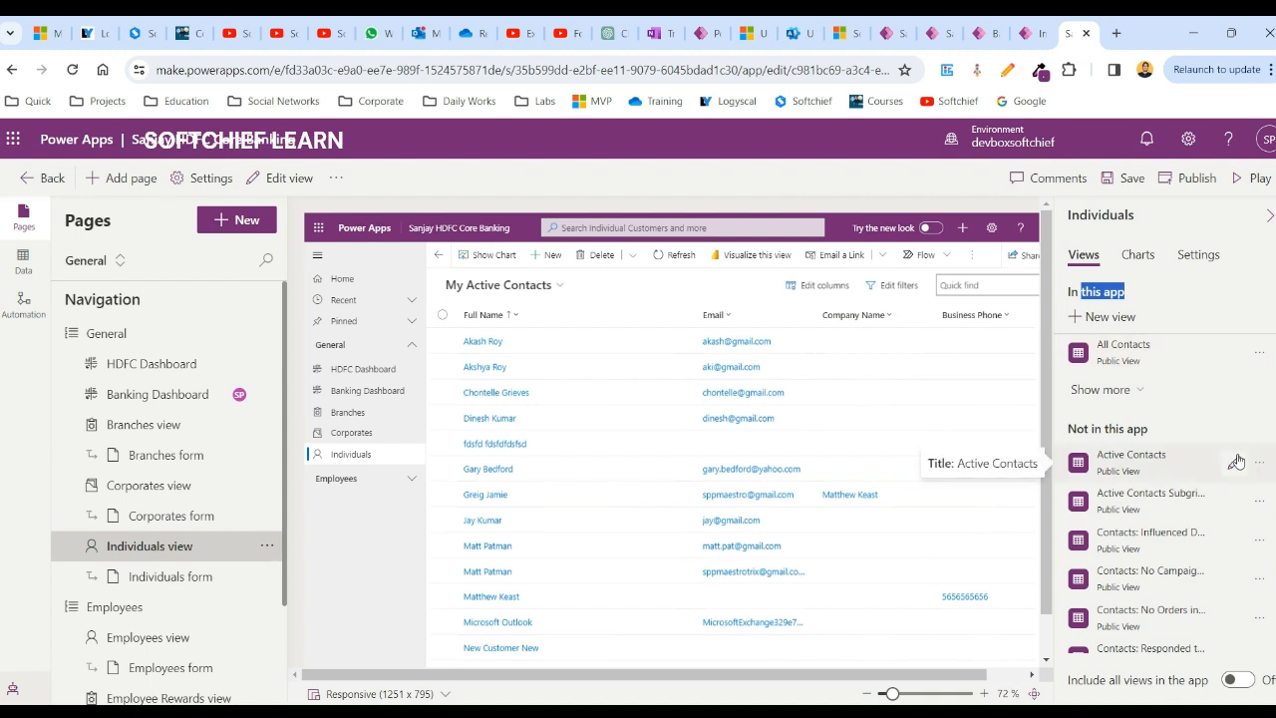
pyautogui.moveTo(1222, 476)
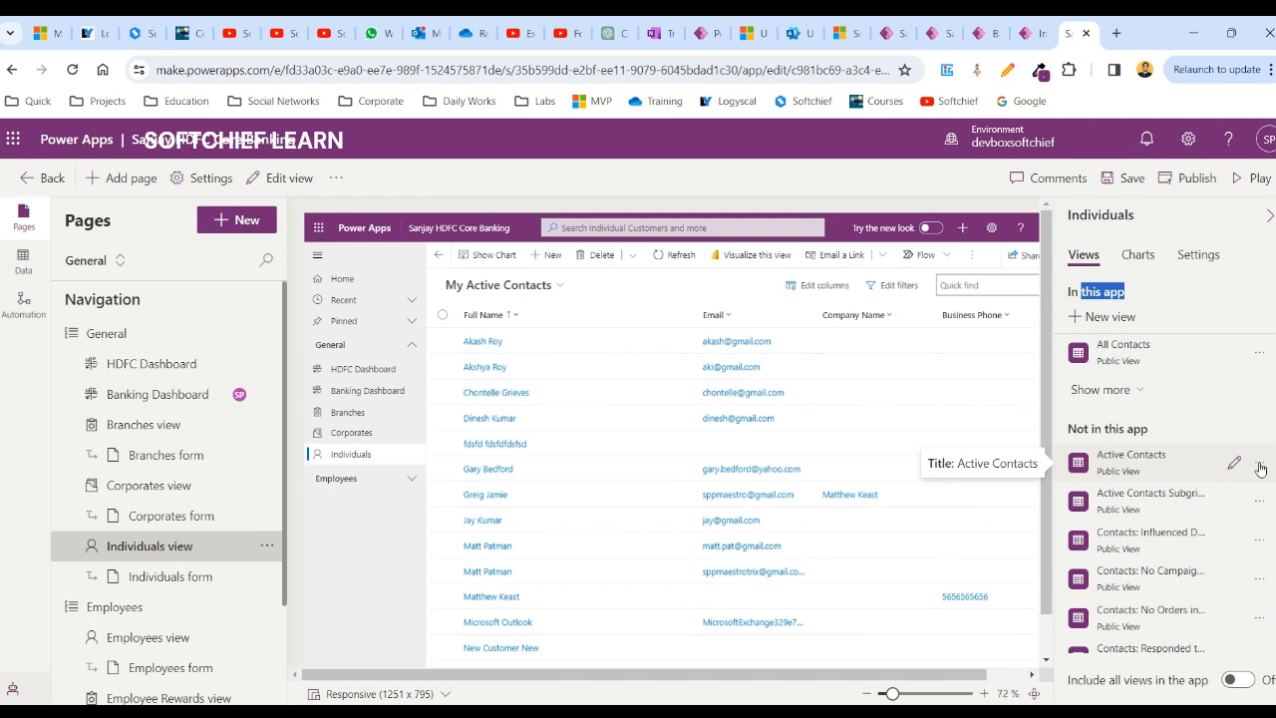
# Publish the app and play it once the Published status appears
pyautogui.click(1256, 471)
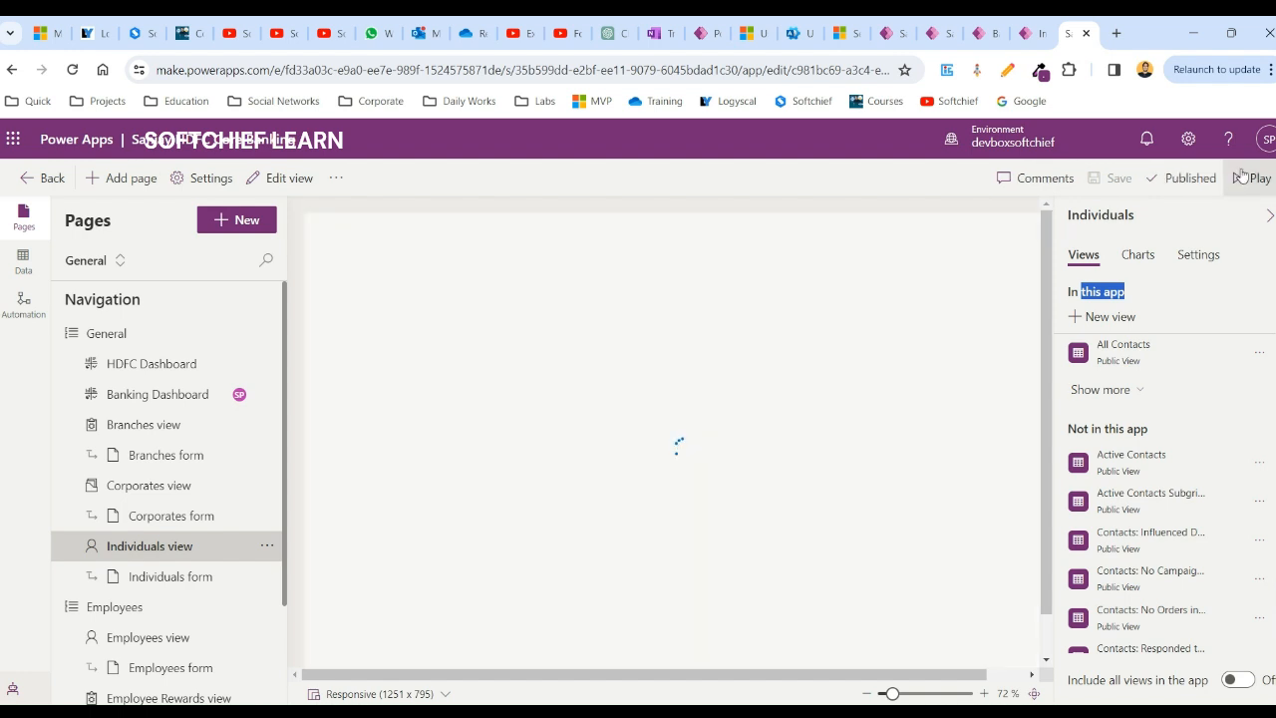
pyautogui.click(1254, 177)
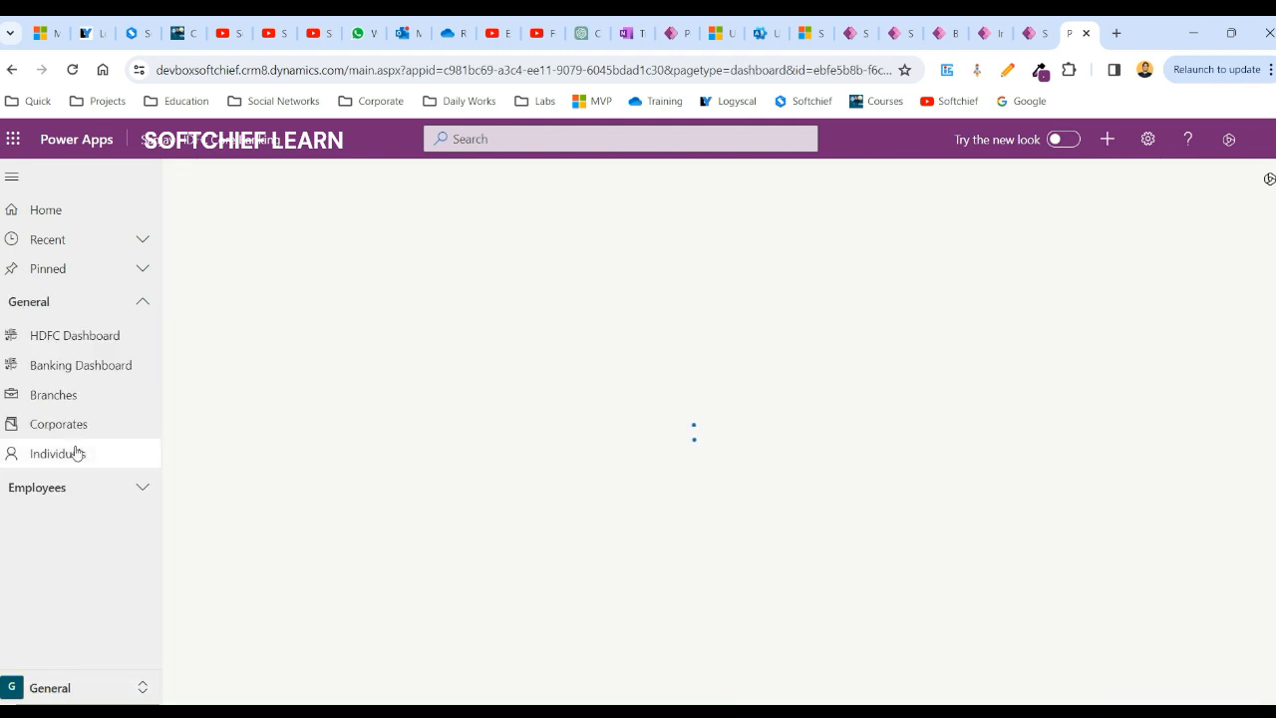
# Select Individuals in the running app's left navigation while it loads
pyautogui.click(56, 453)
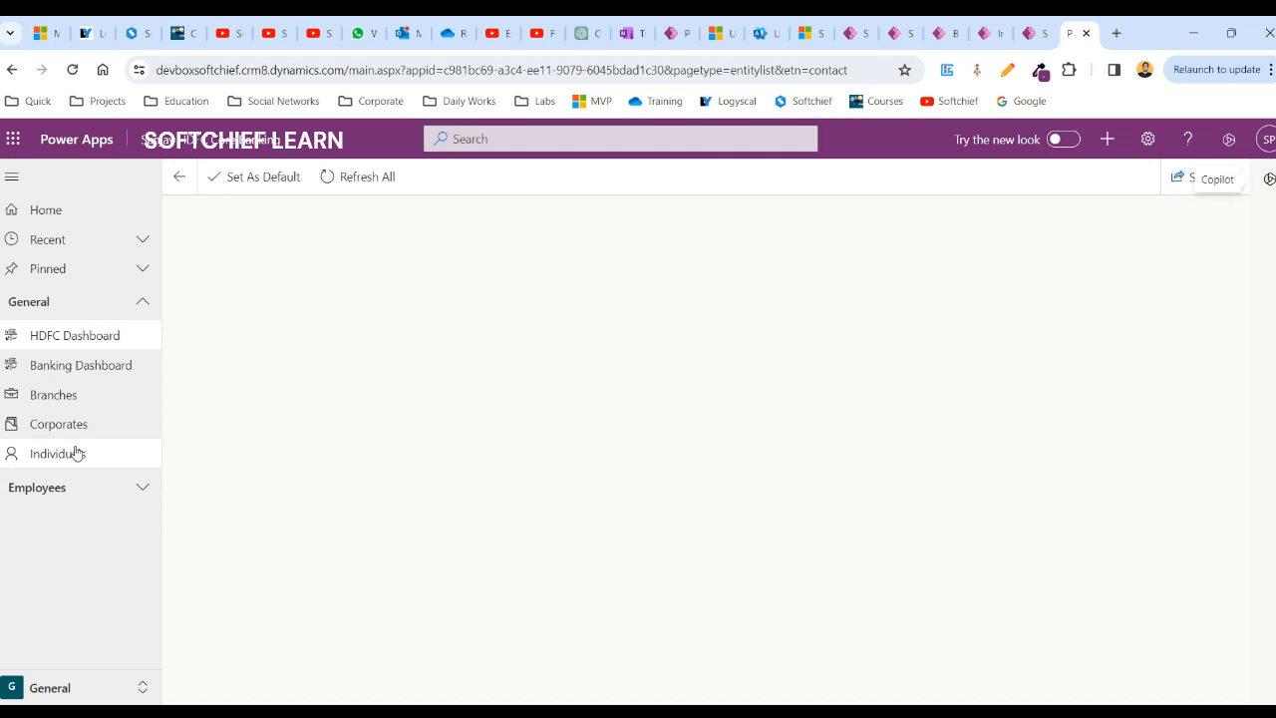
pyautogui.click(56, 452)
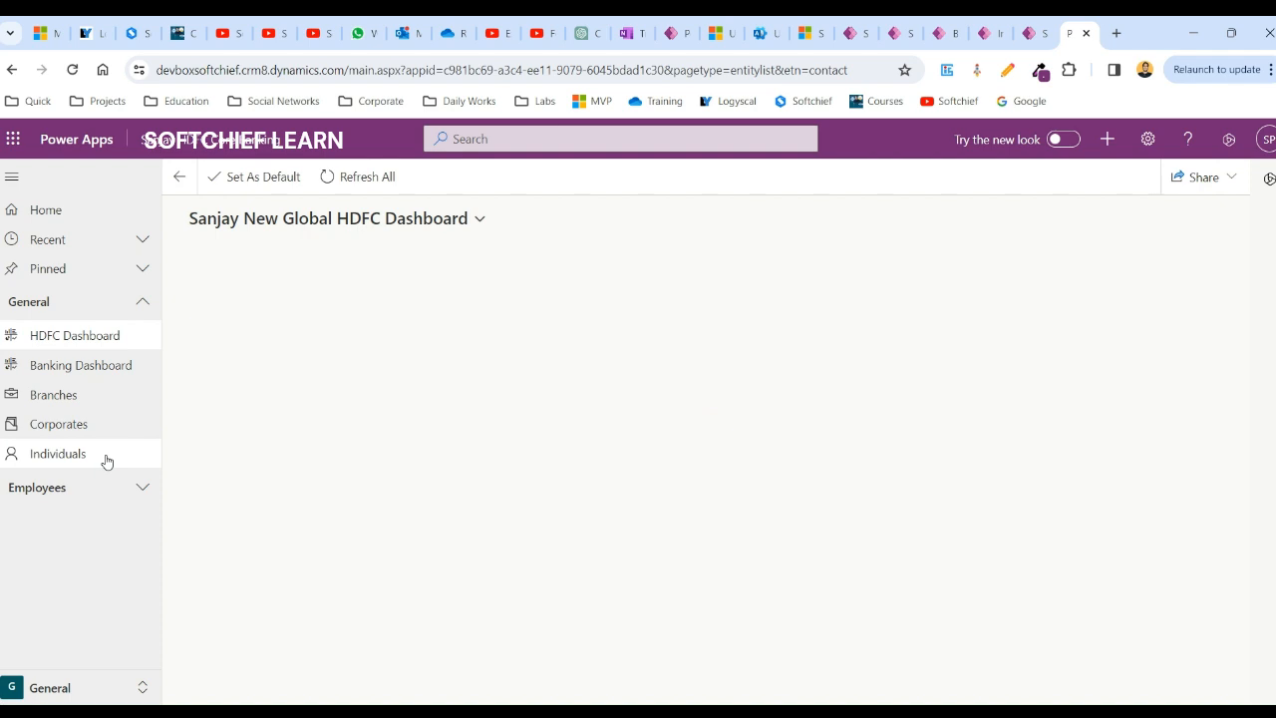
pyautogui.click(56, 454)
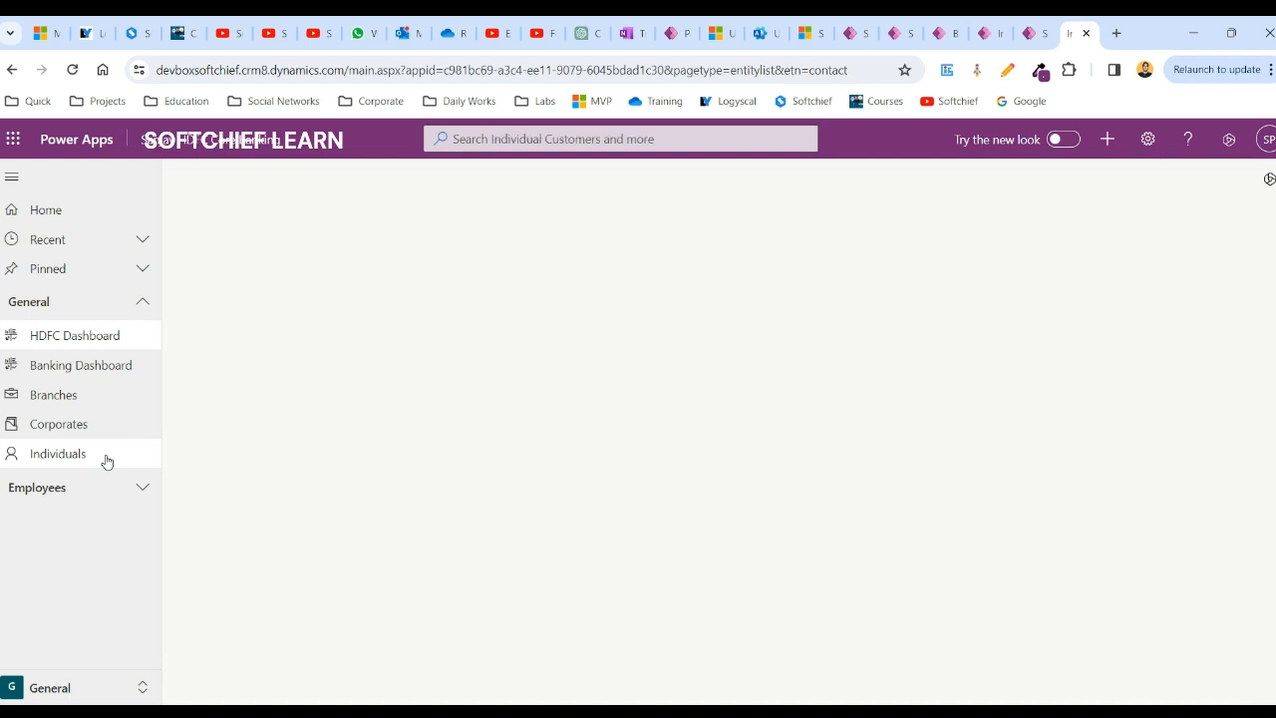
pyautogui.click(56, 455)
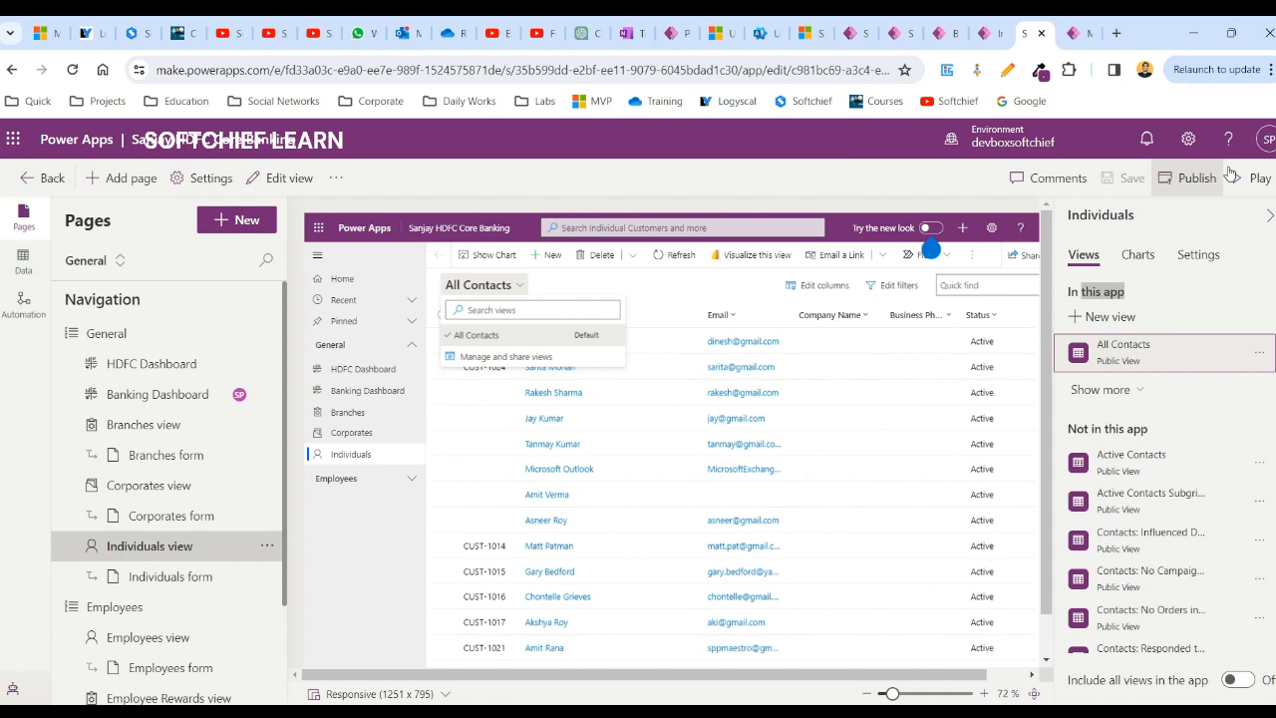
# Return to the running app's Individuals list and expand the view selector, showing only All Contacts
pyautogui.click(1260, 178)
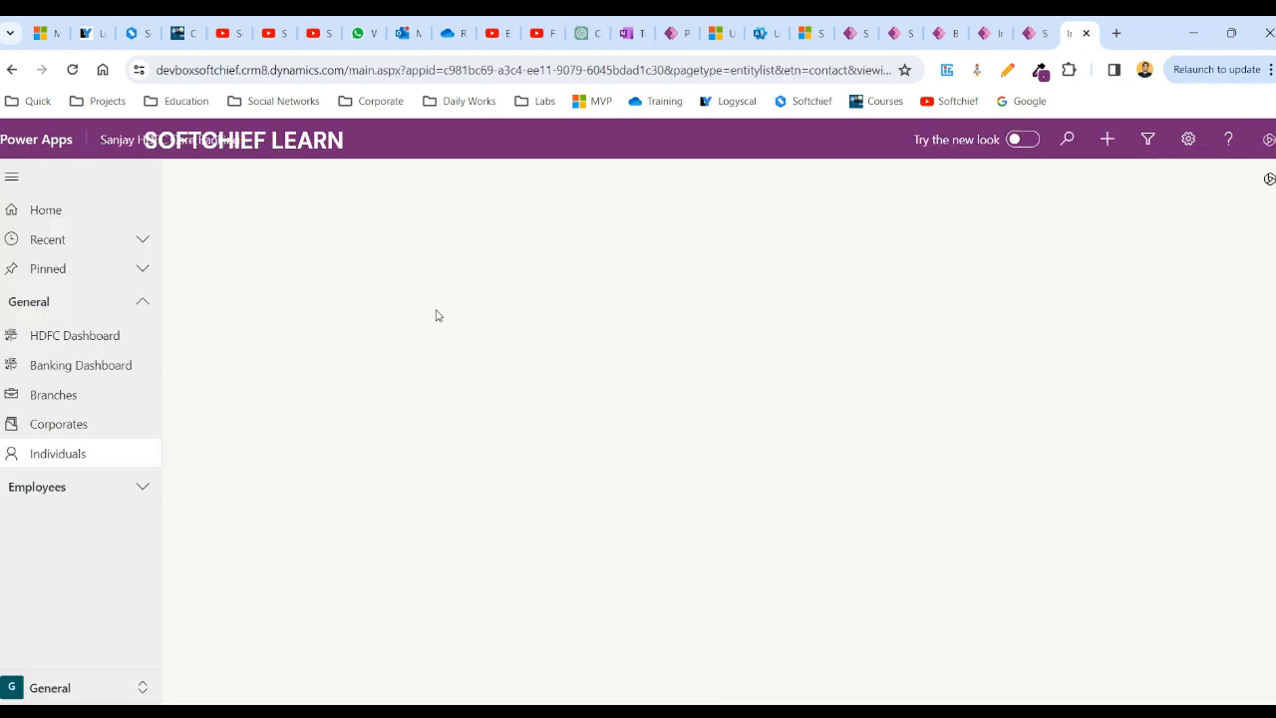
pyautogui.click(58, 455)
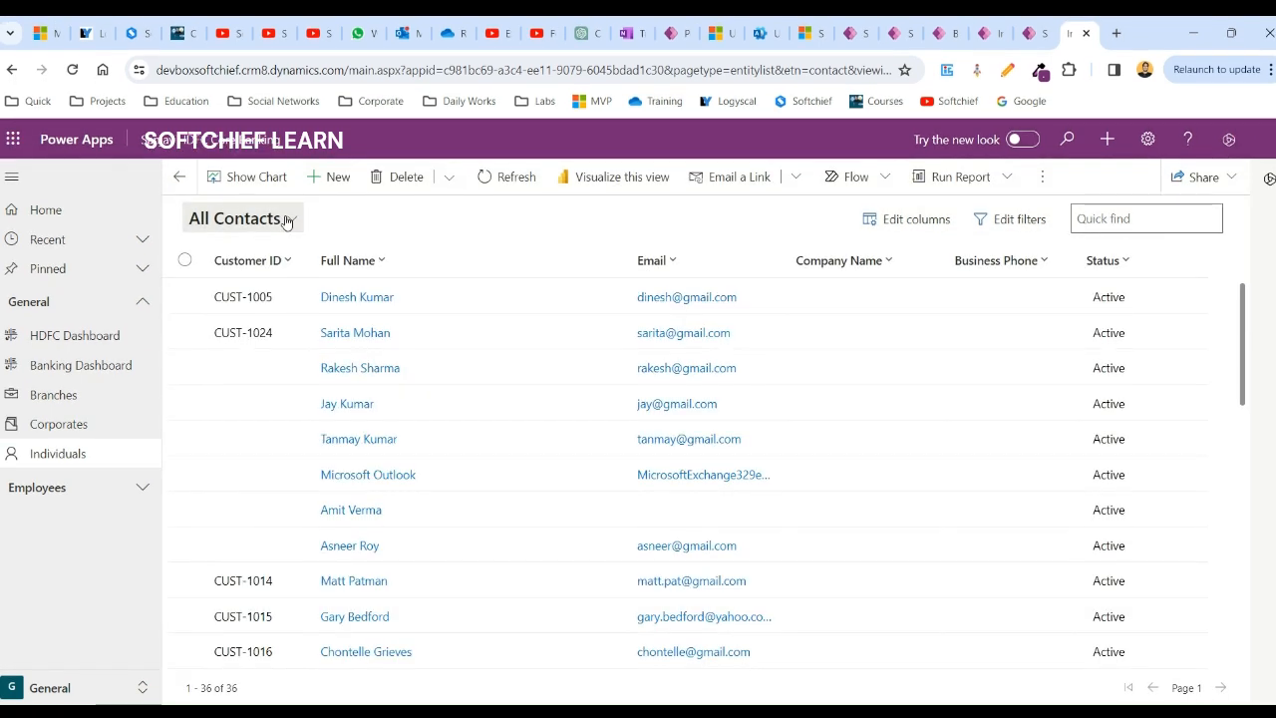
pyautogui.click(244, 218)
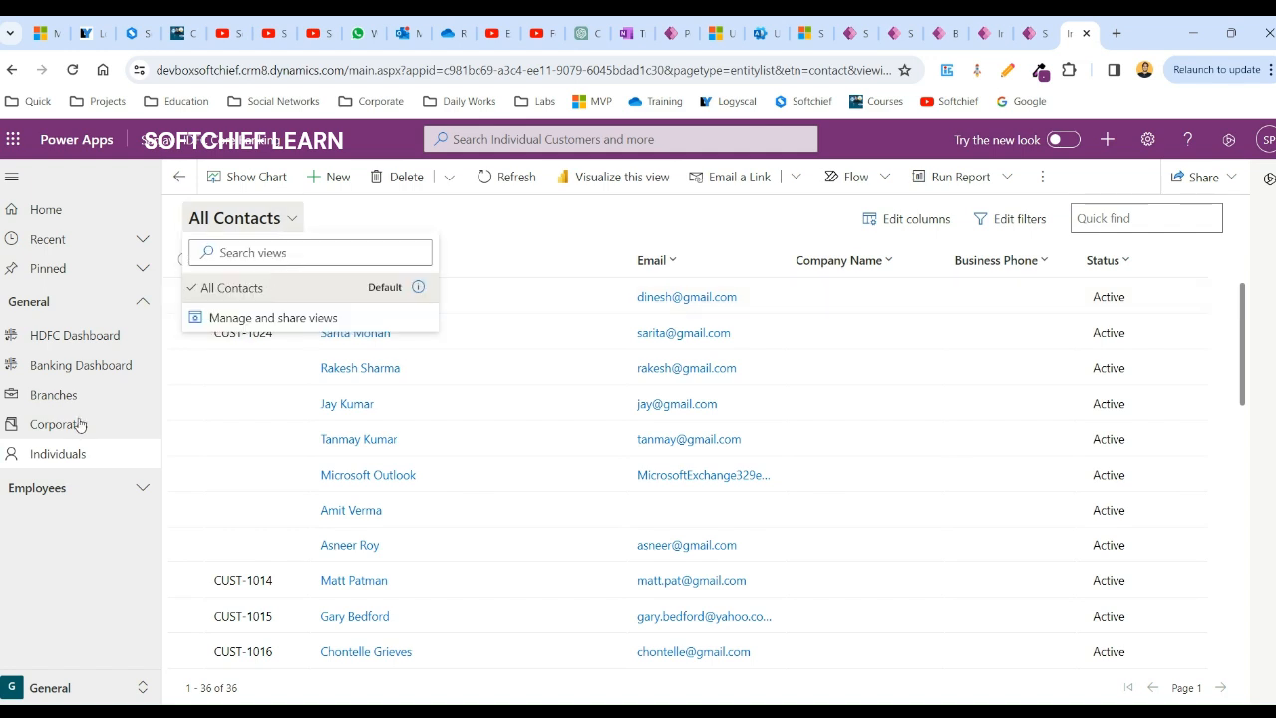
pyautogui.moveTo(132, 459)
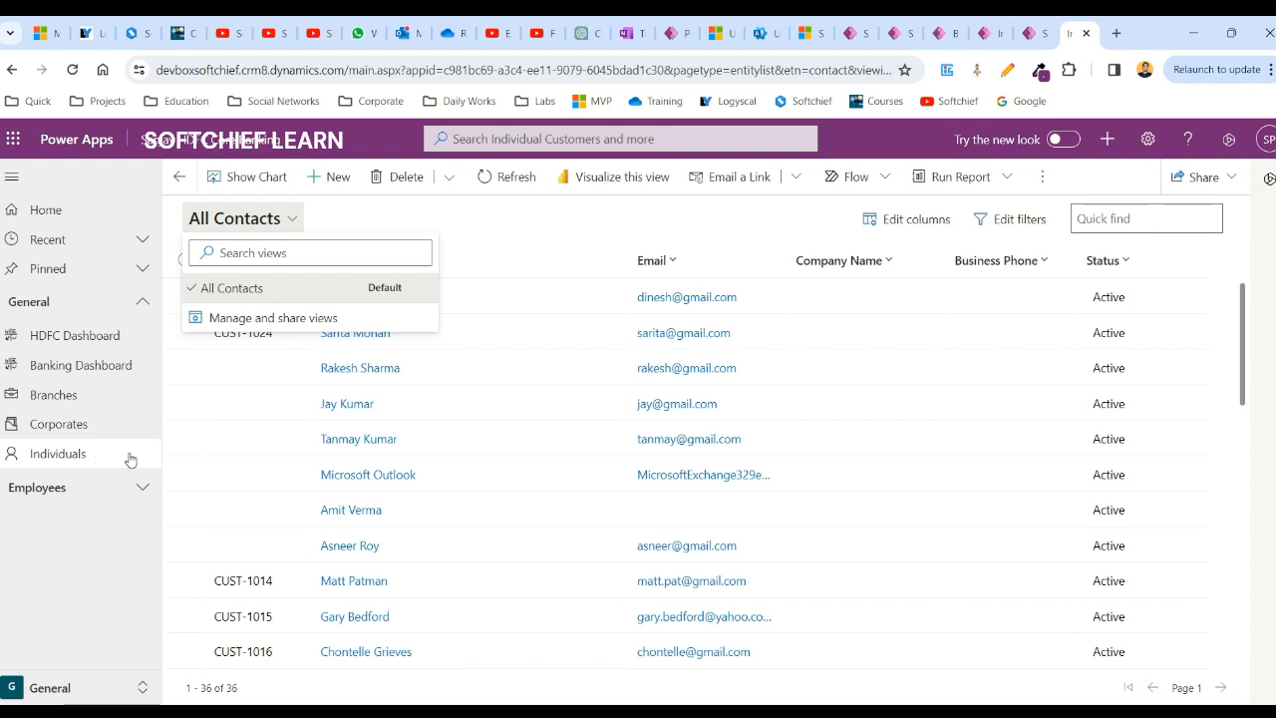
pyautogui.moveTo(234, 297)
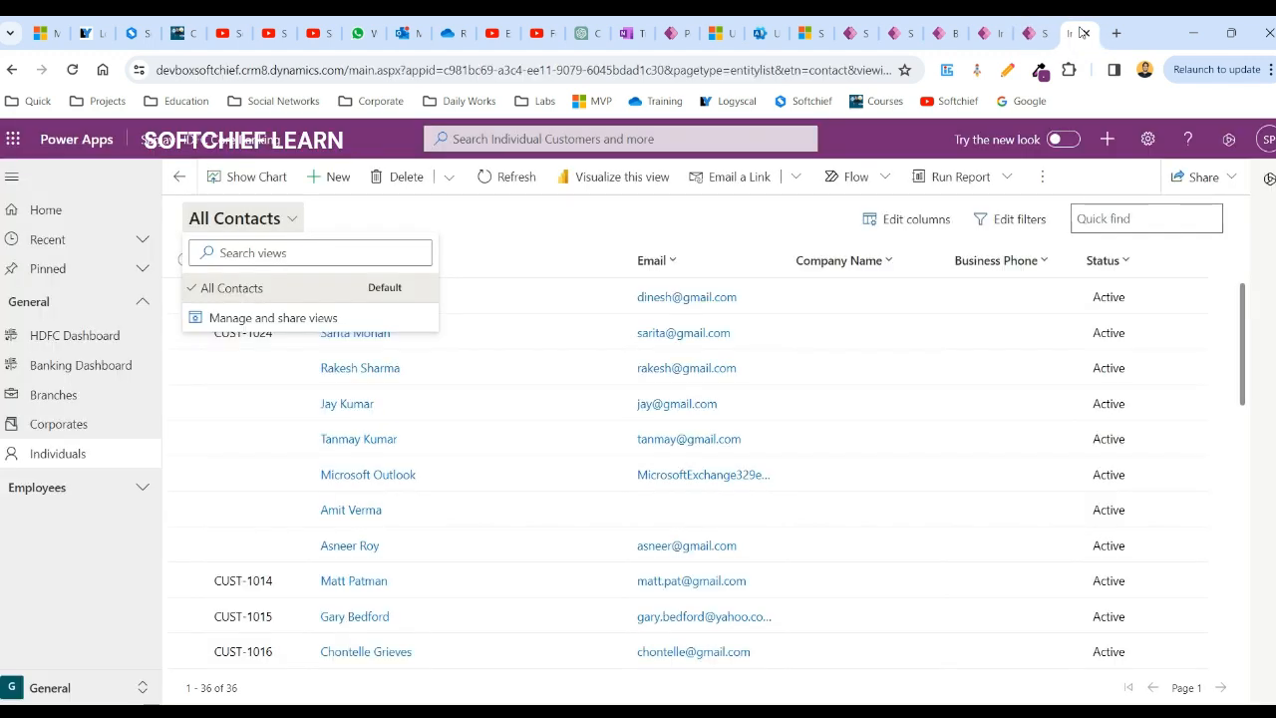
pyautogui.moveTo(754, 217)
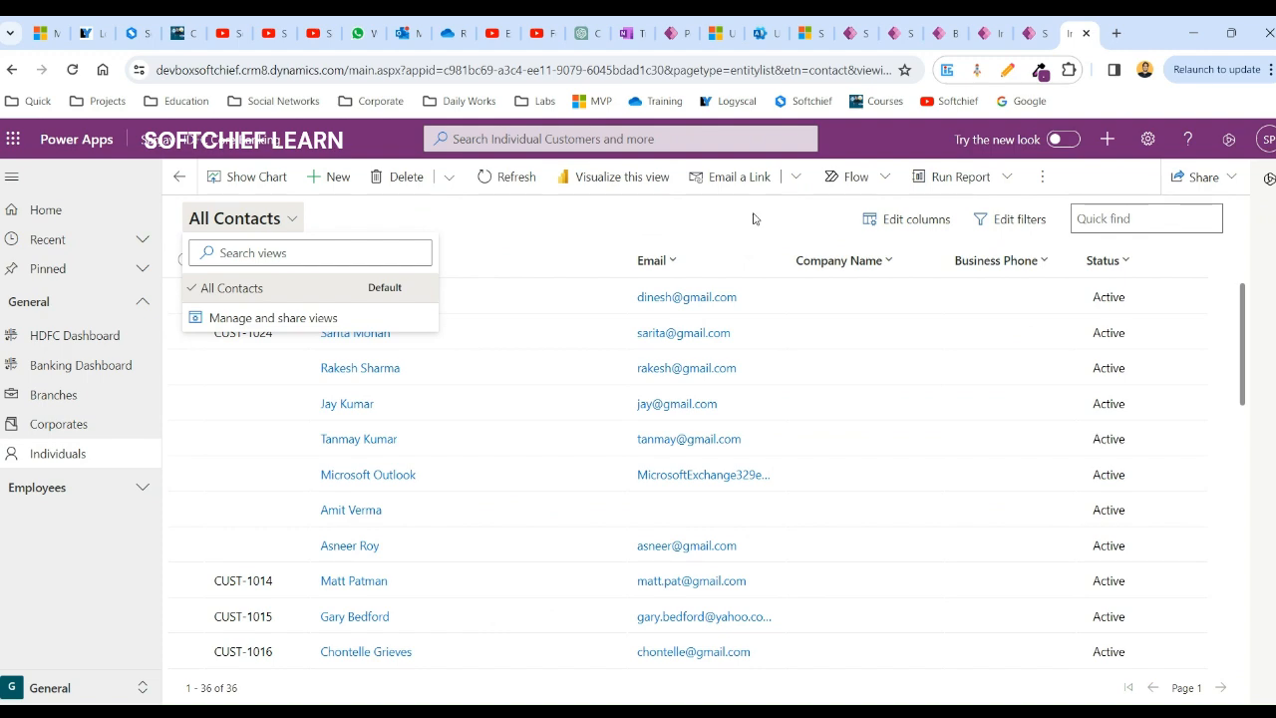